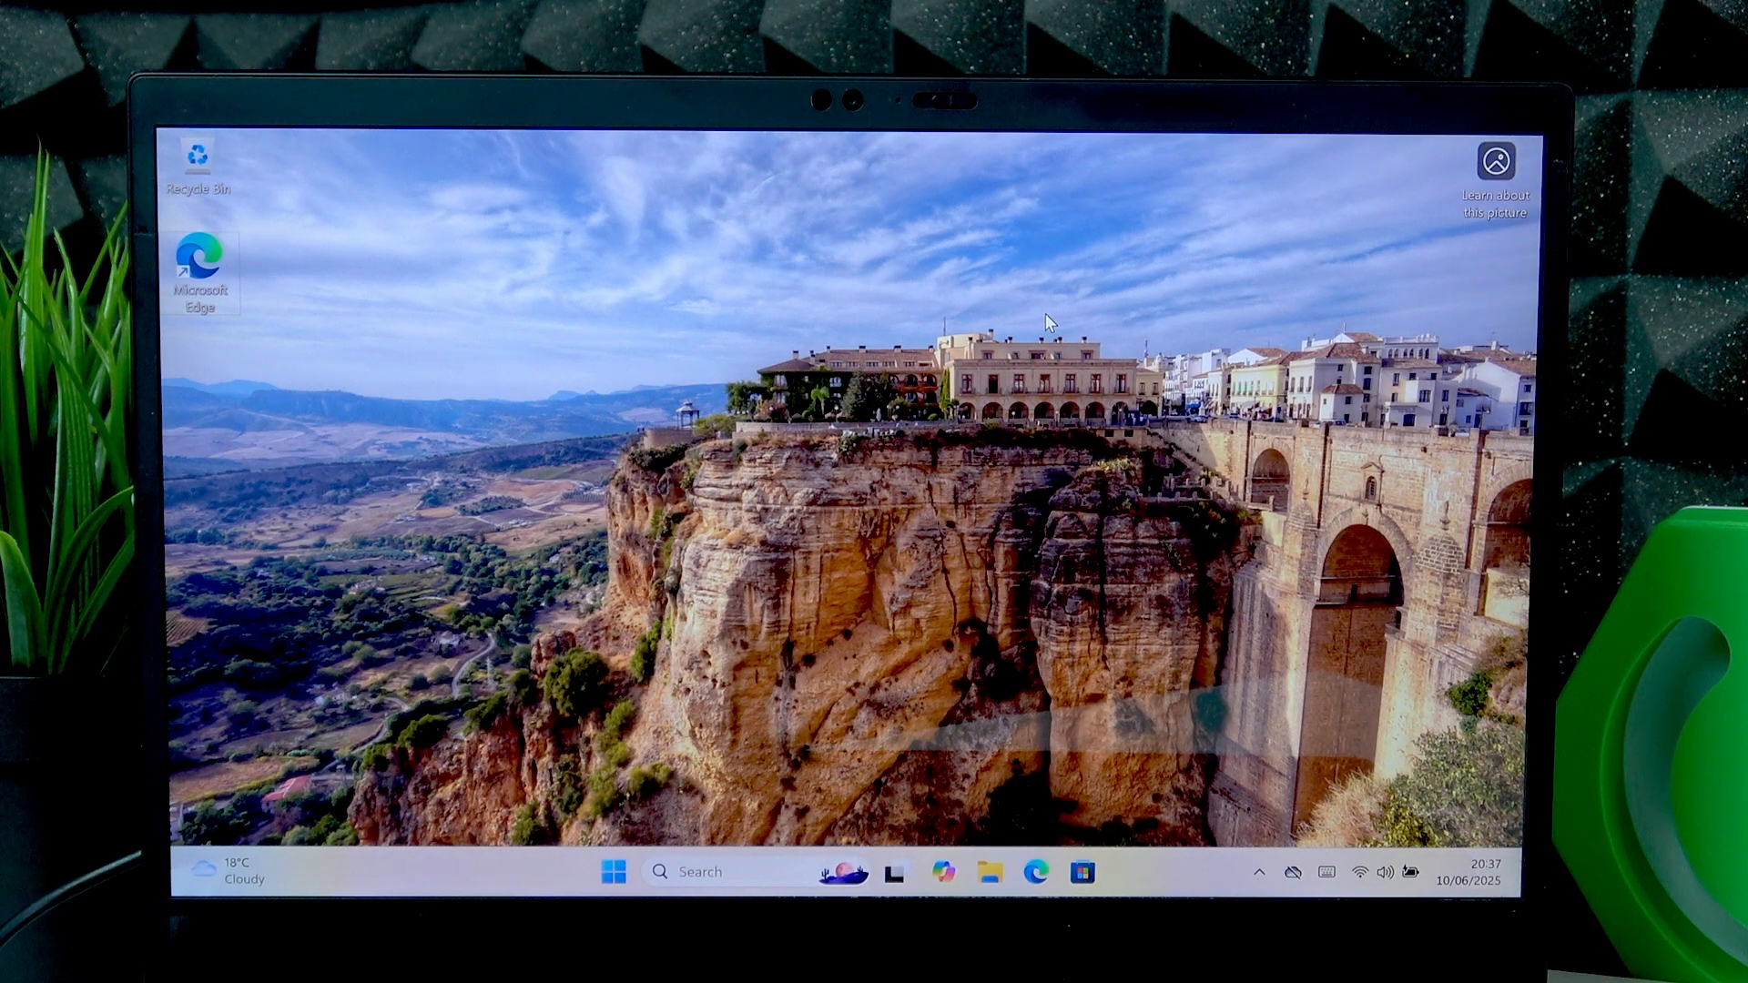
mouse_move(1387, 882)
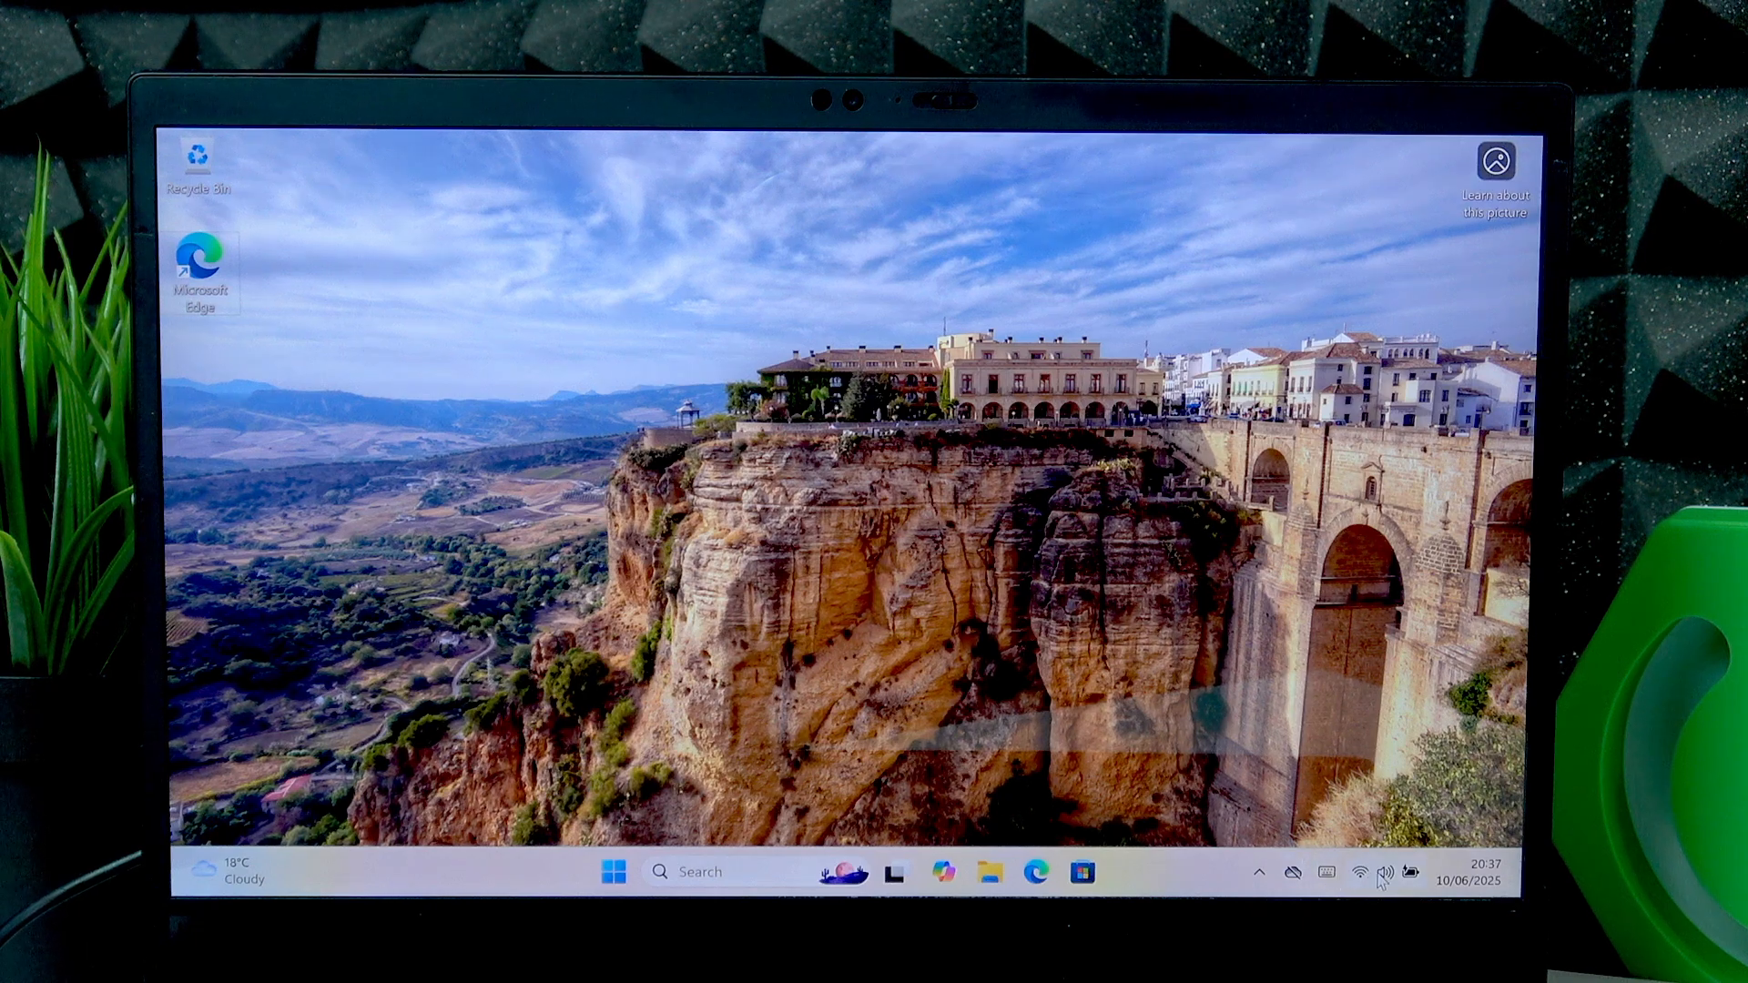
Step: Open Quick Settings, dim the brightness slider, then raise it to 78
left_click(1377, 873)
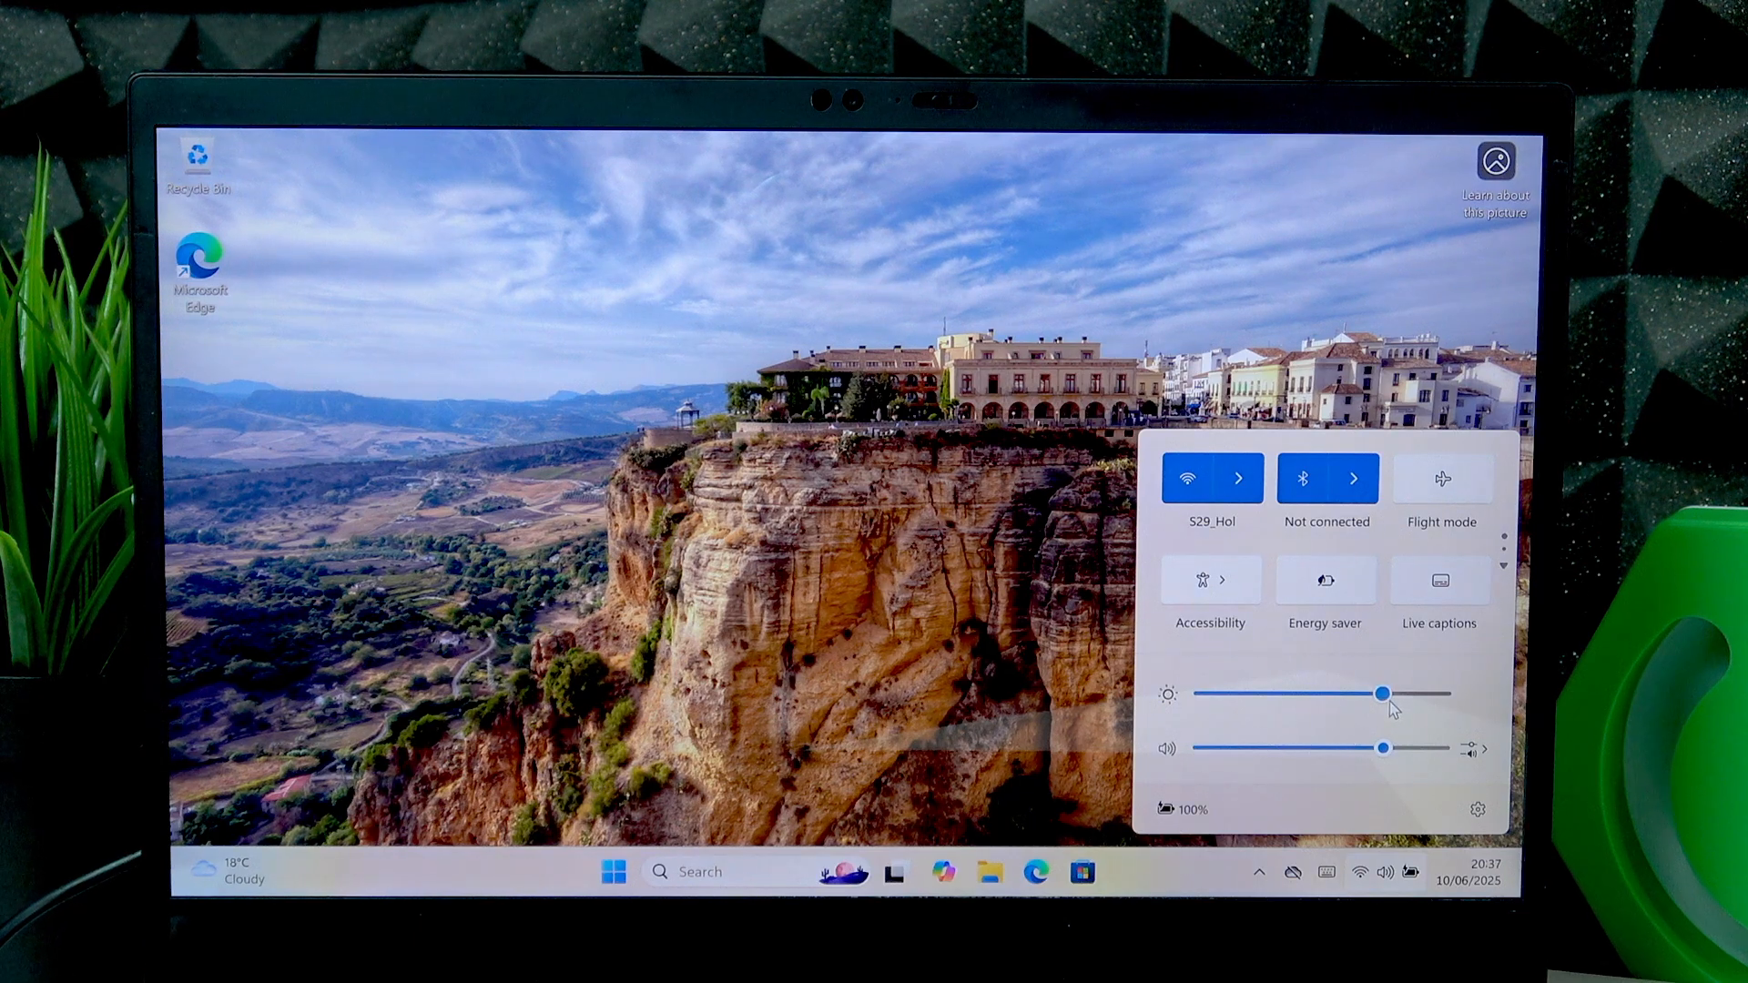
left_click_drag(1380, 693, 1223, 694)
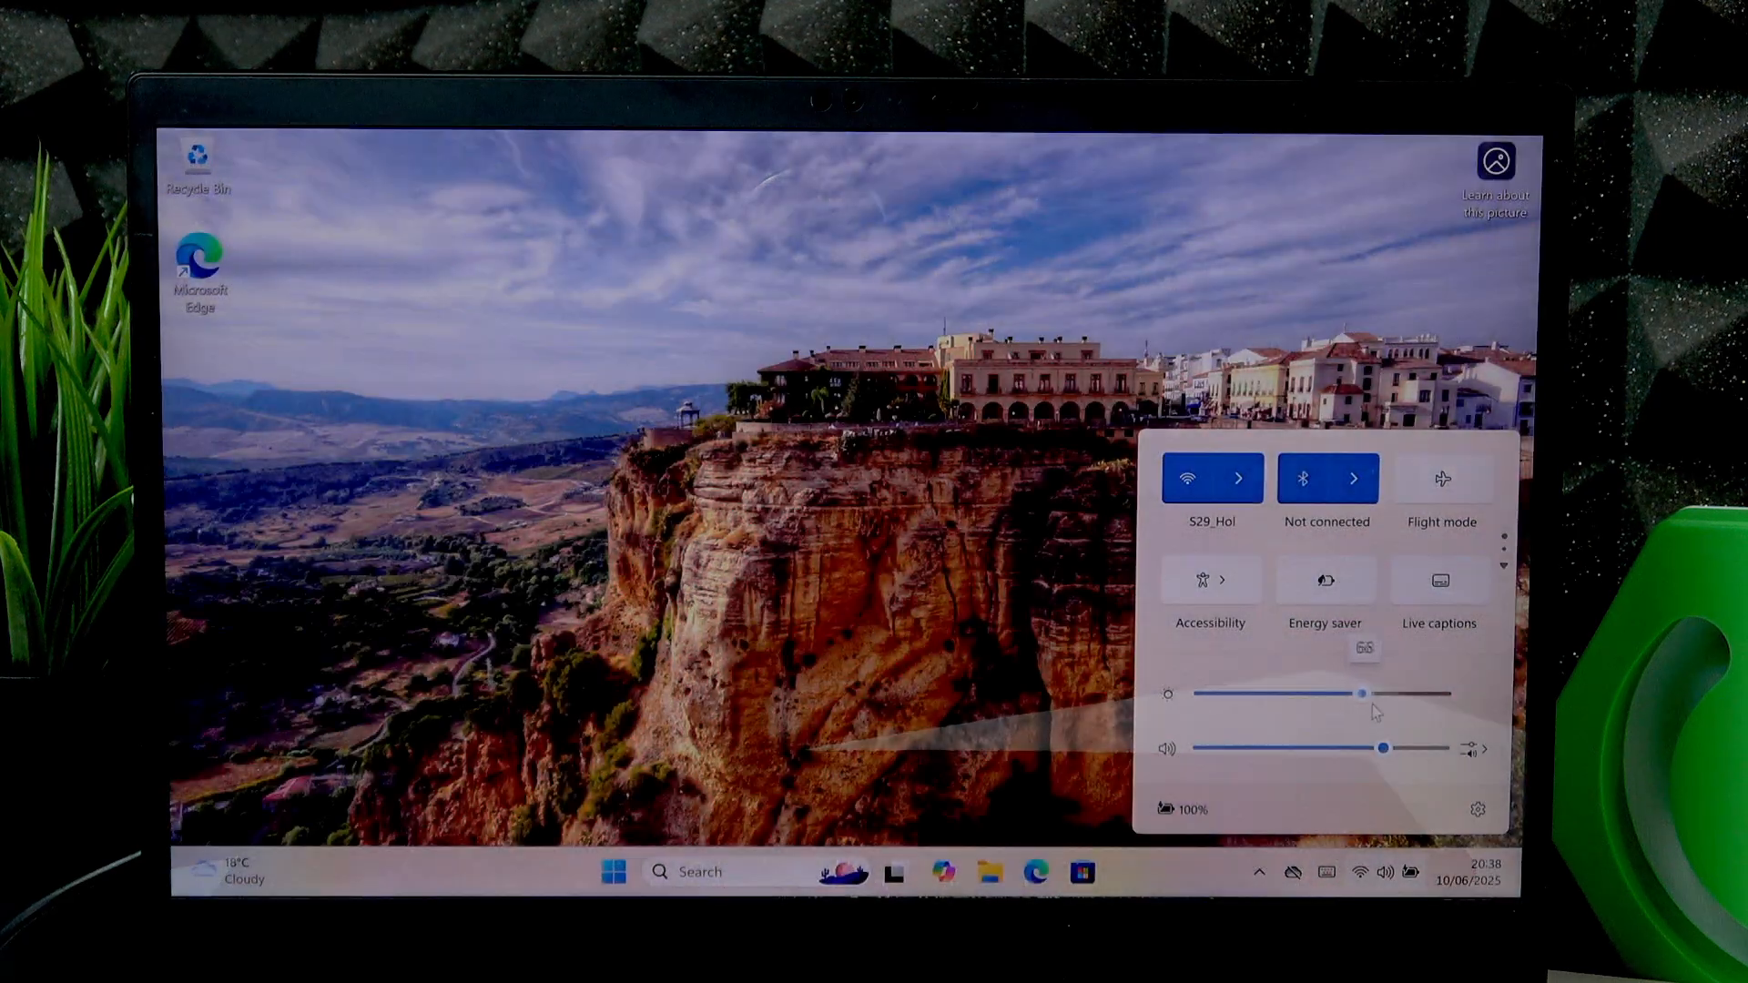
left_click_drag(1359, 694, 1388, 693)
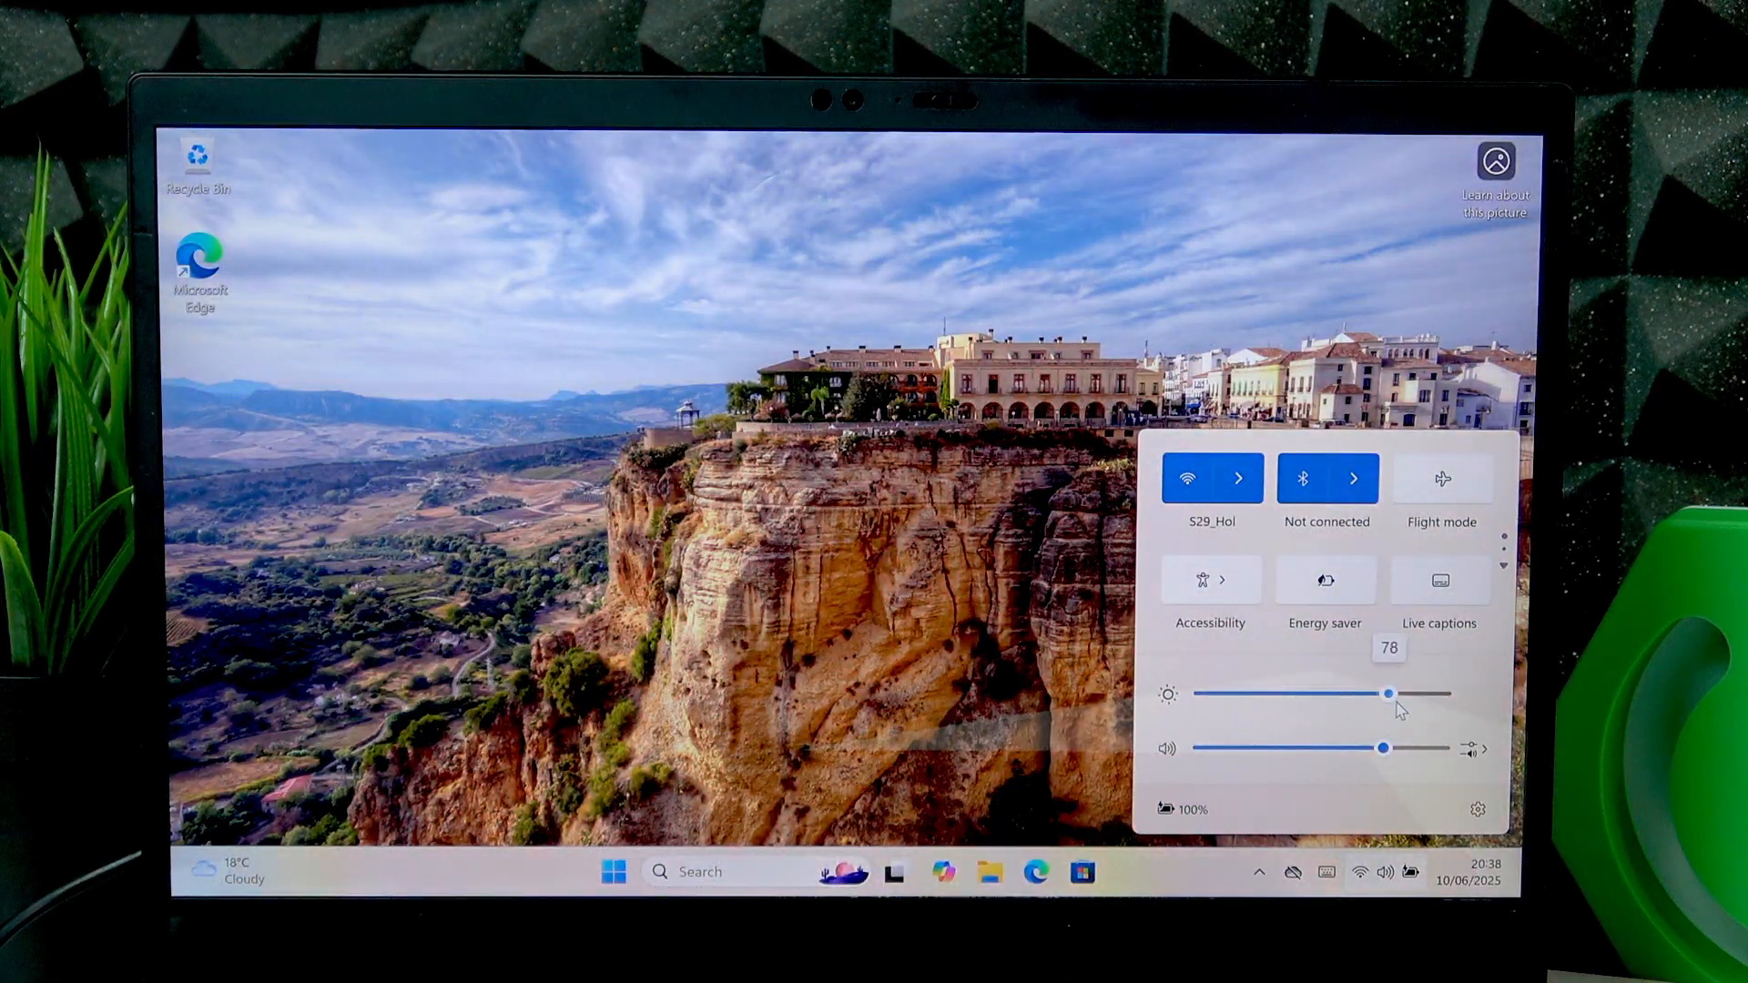